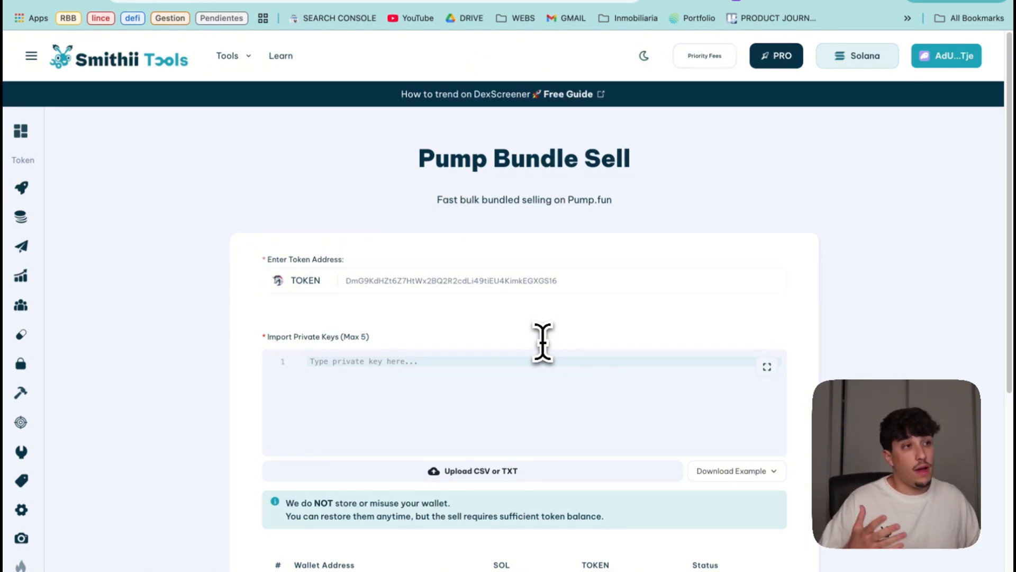
mouse_move(454, 281)
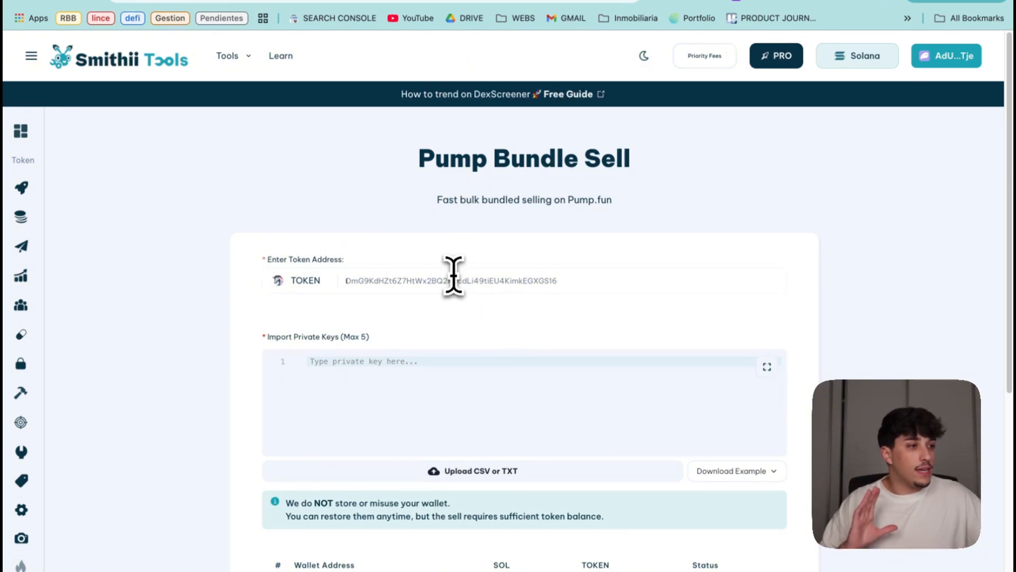
- Enter the PRO token address in Pump Bundle Sell and show the CSV/TXT example downloads
scroll(down, 3)
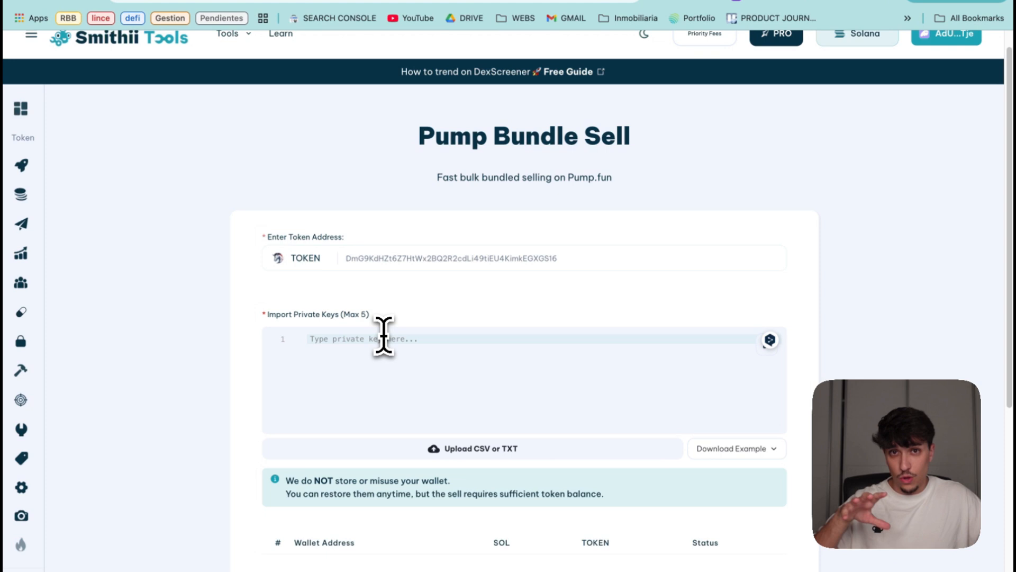
scroll(down, 3)
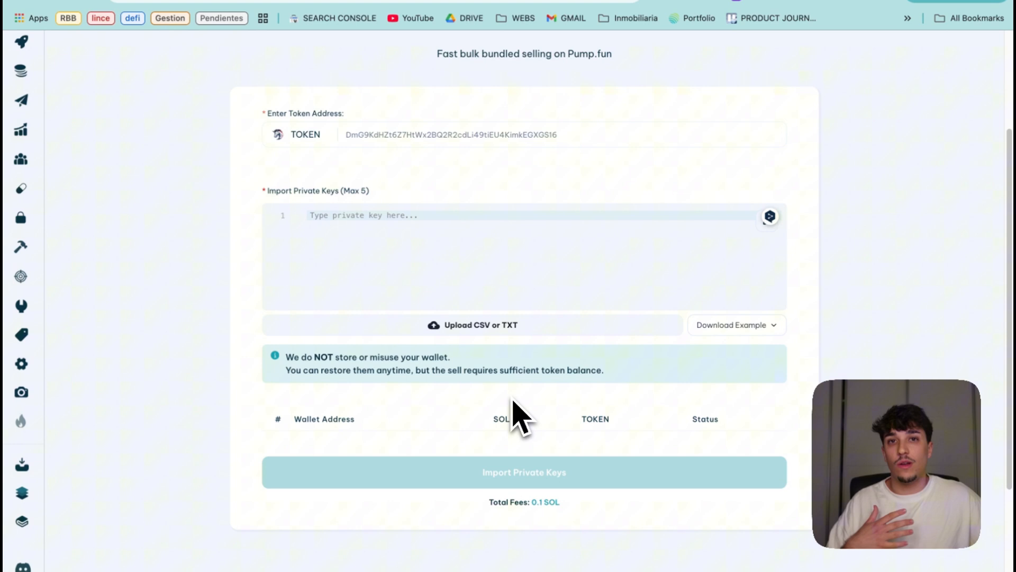
mouse_move(475, 250)
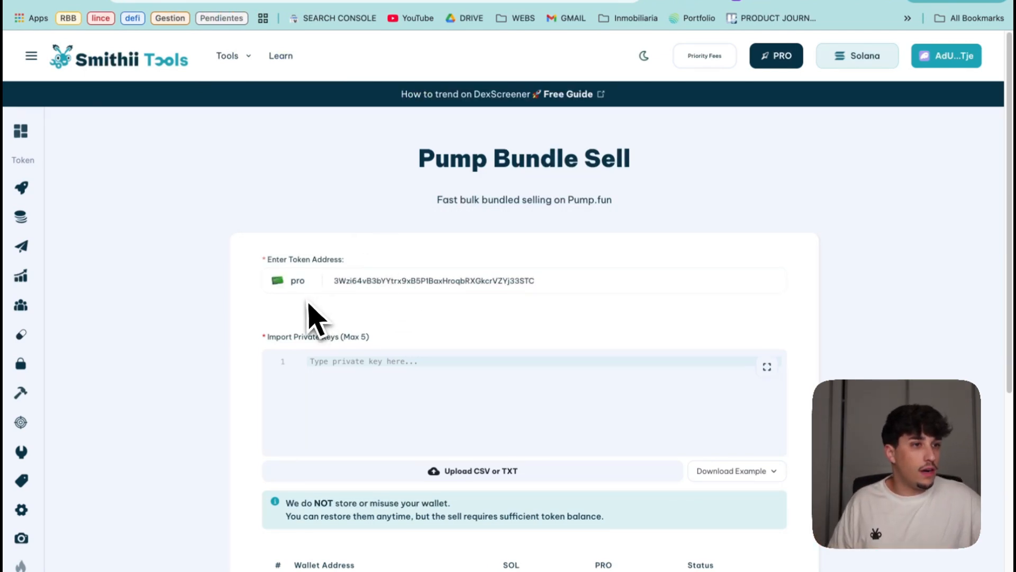
scroll(down, 3)
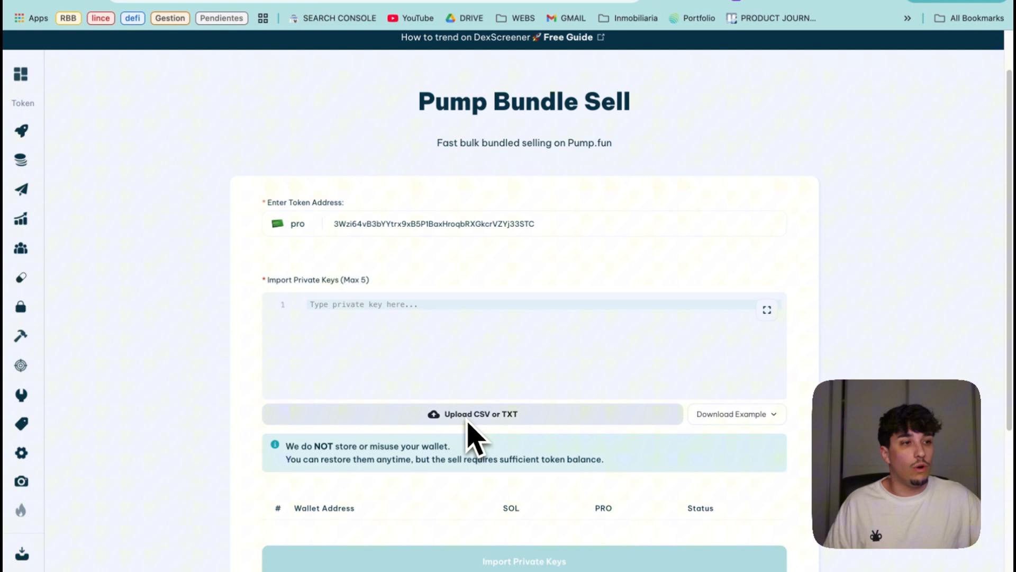
mouse_move(514, 451)
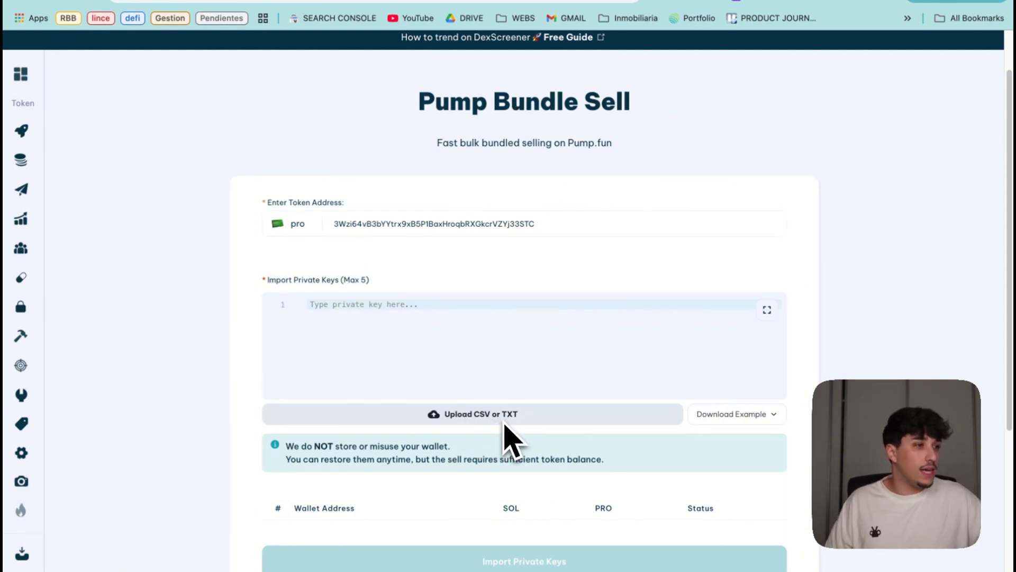
click(737, 414)
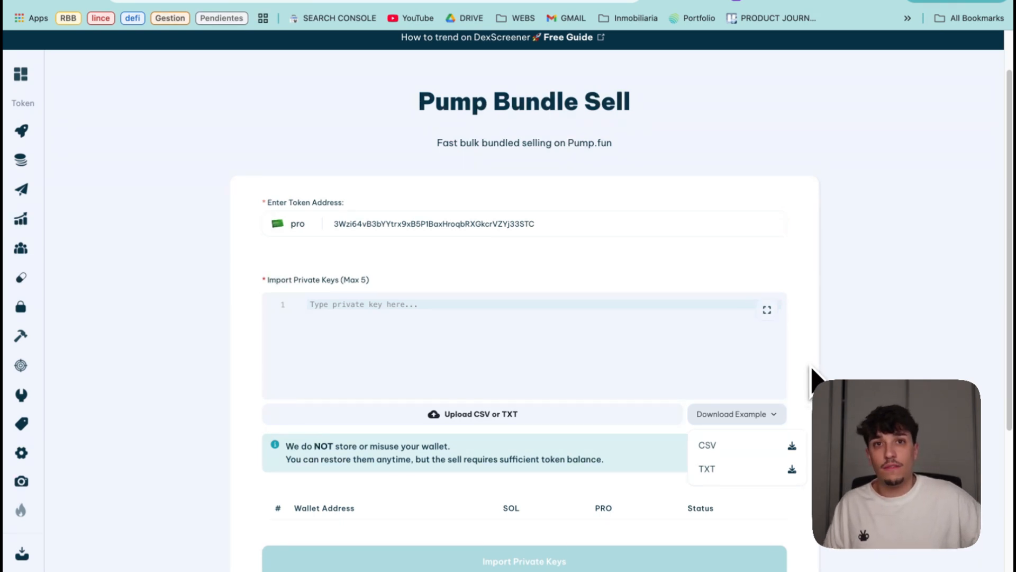
mouse_move(753, 485)
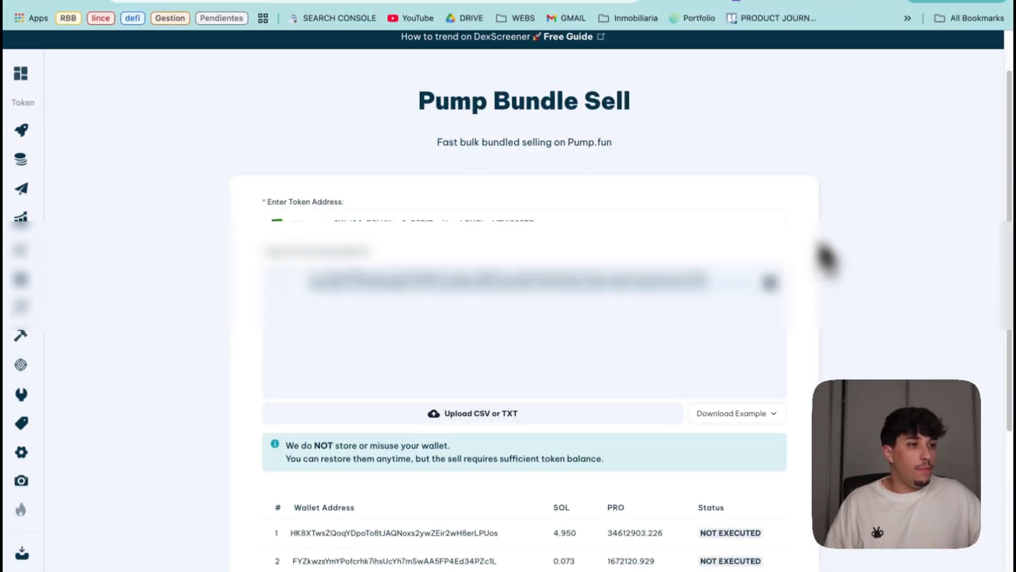
- Import two wallets' private keys so their SOL and PRO balances are listed
scroll(down, 3)
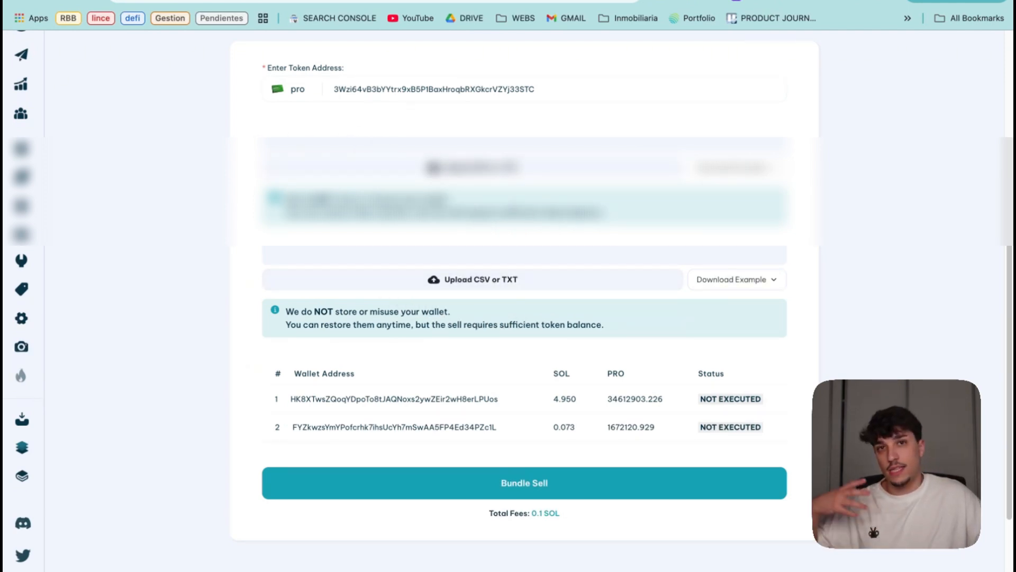
scroll(down, 3)
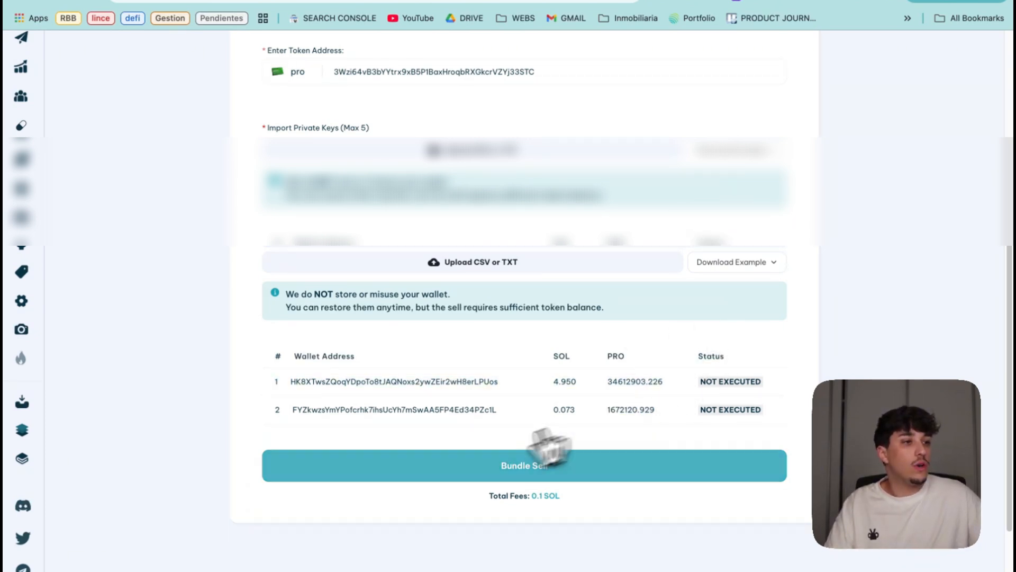
- Run Bundle Sell and confirm the 0.1 SOL fee in Phantom, zeroing both wallets' PRO
click(525, 466)
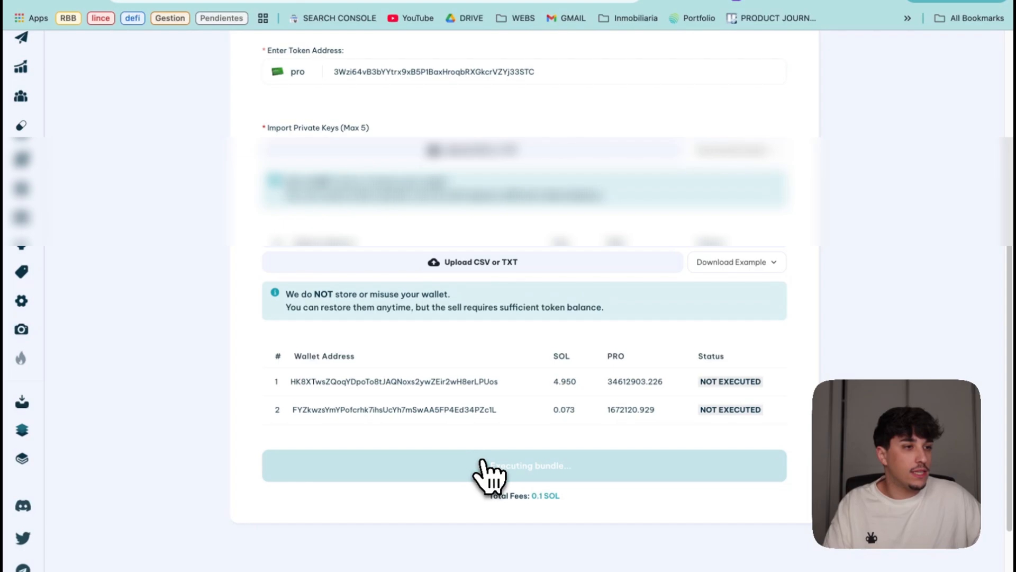
click(496, 466)
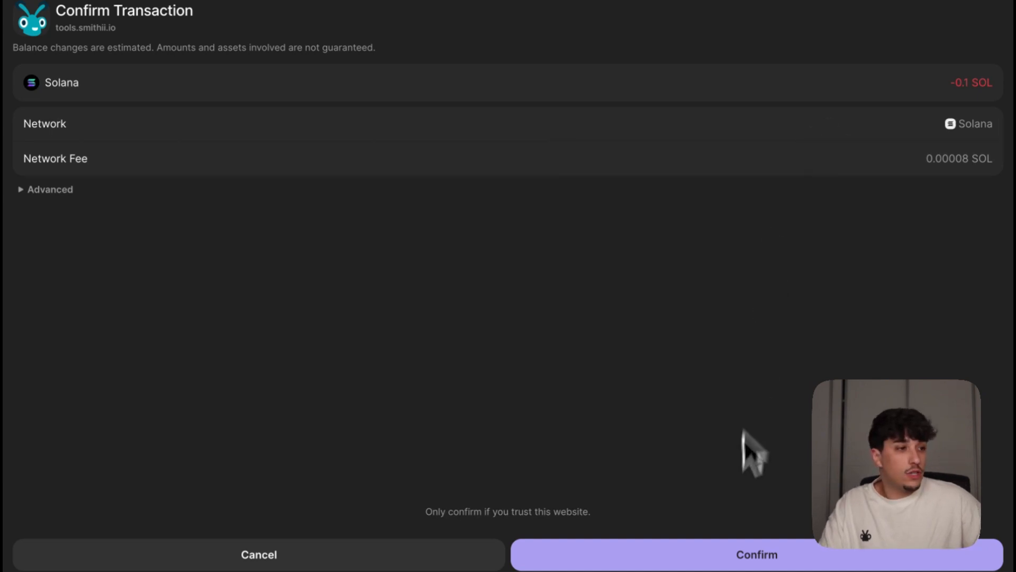
click(755, 568)
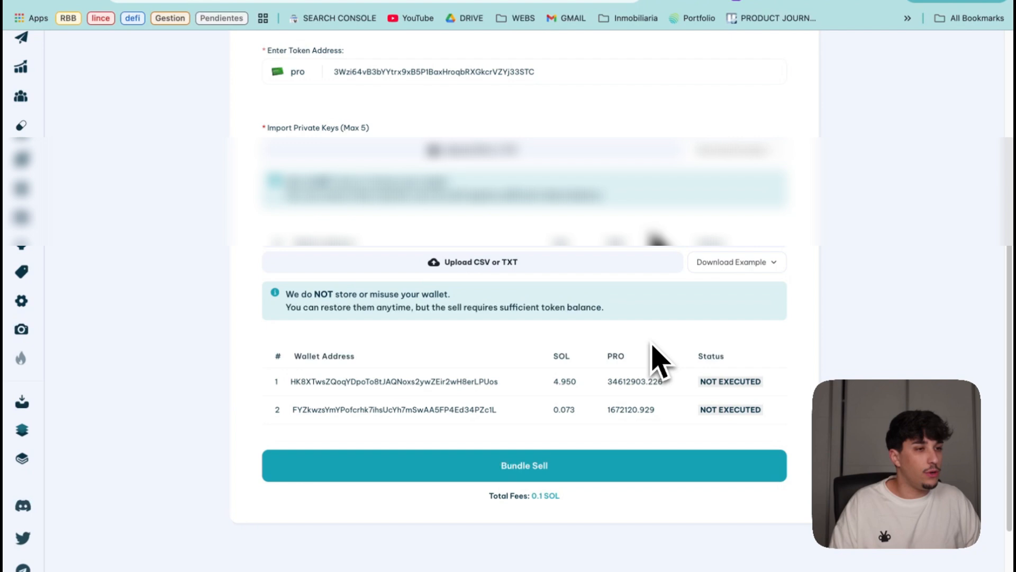
click(524, 465)
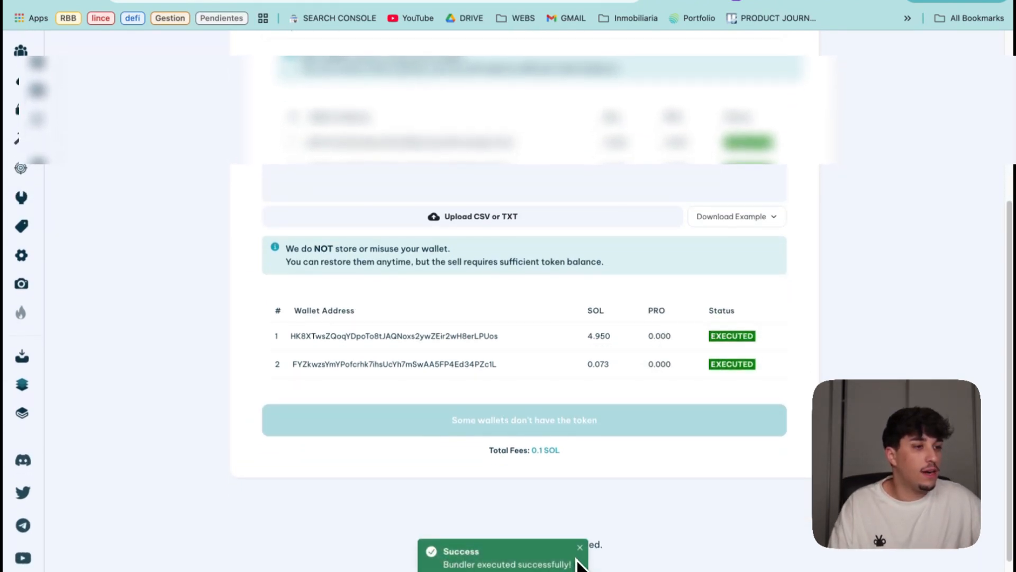
scroll(down, 3)
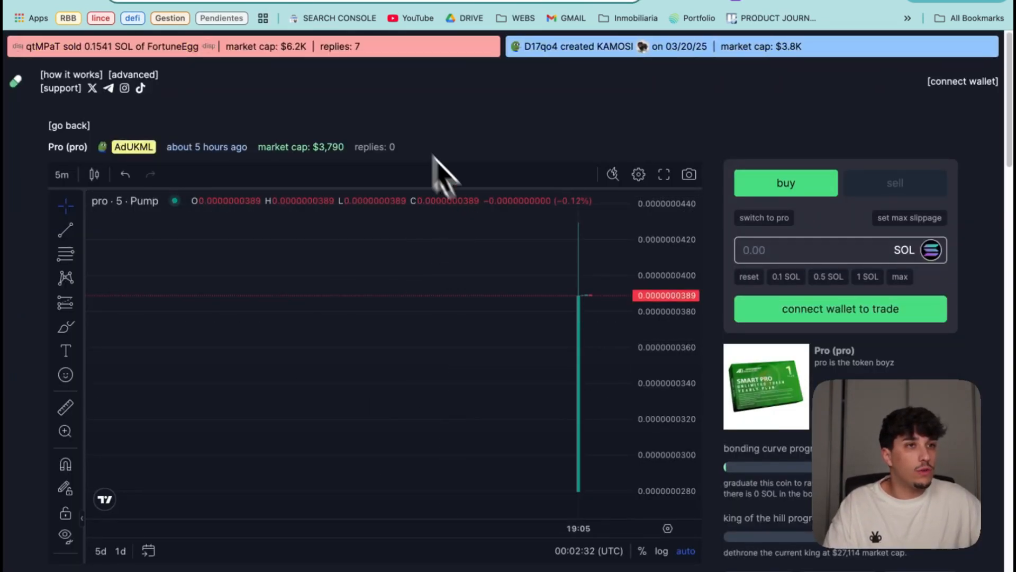
scroll(down, 3)
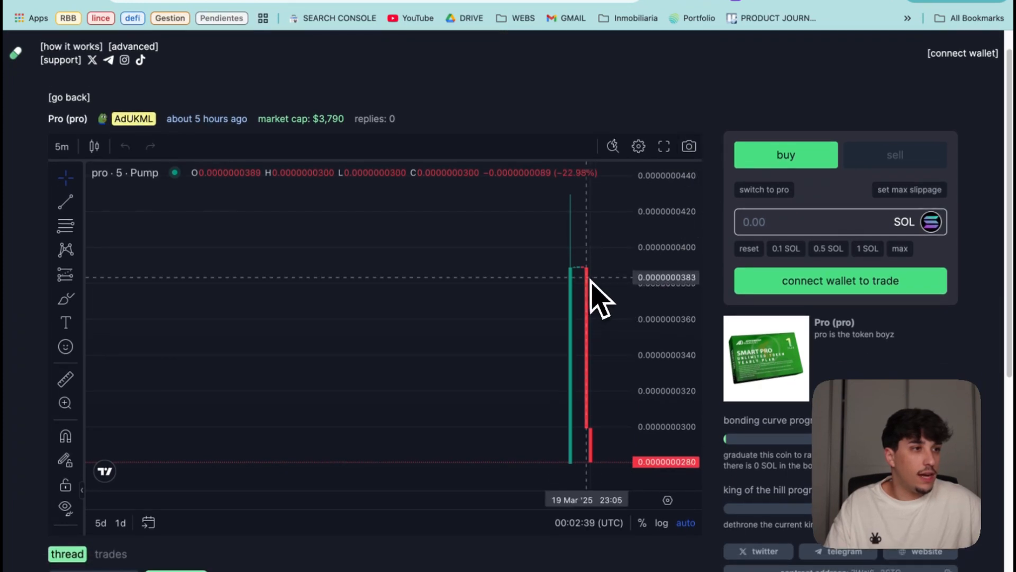
scroll(down, 3)
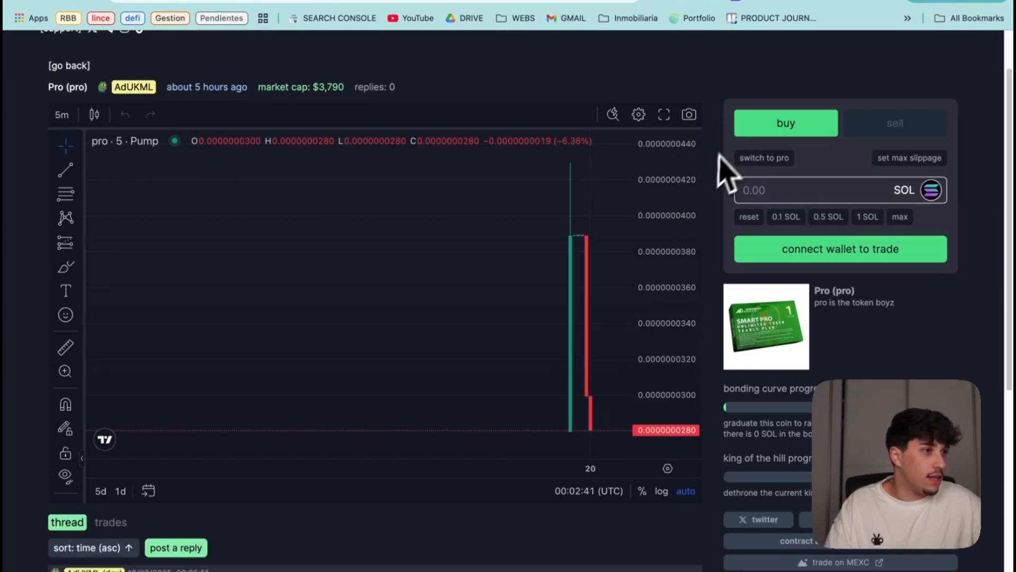
scroll(down, 3)
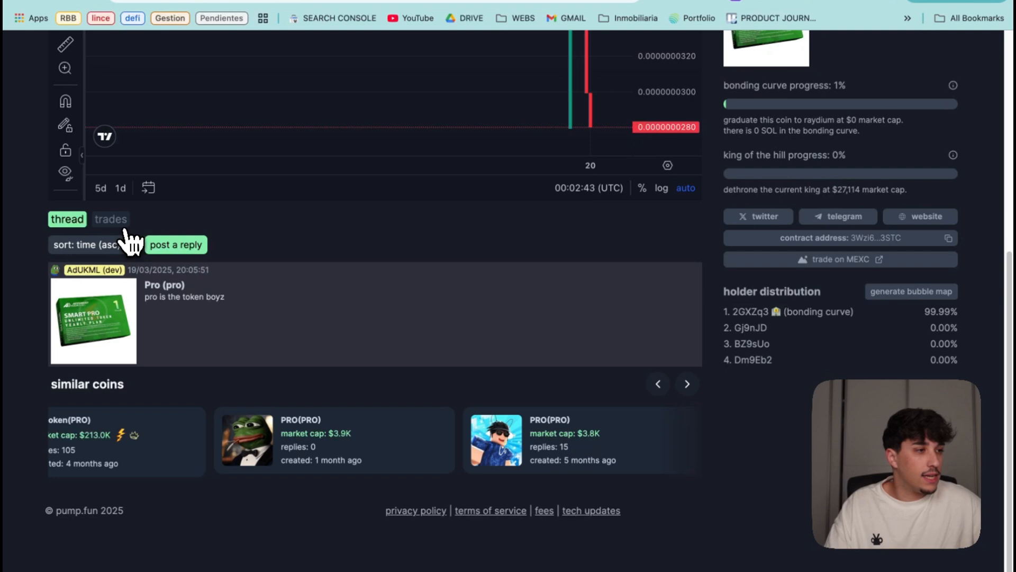
- Open the PRO token's trades tab on pump.fun, showing the 1.003 SOL sell
click(111, 219)
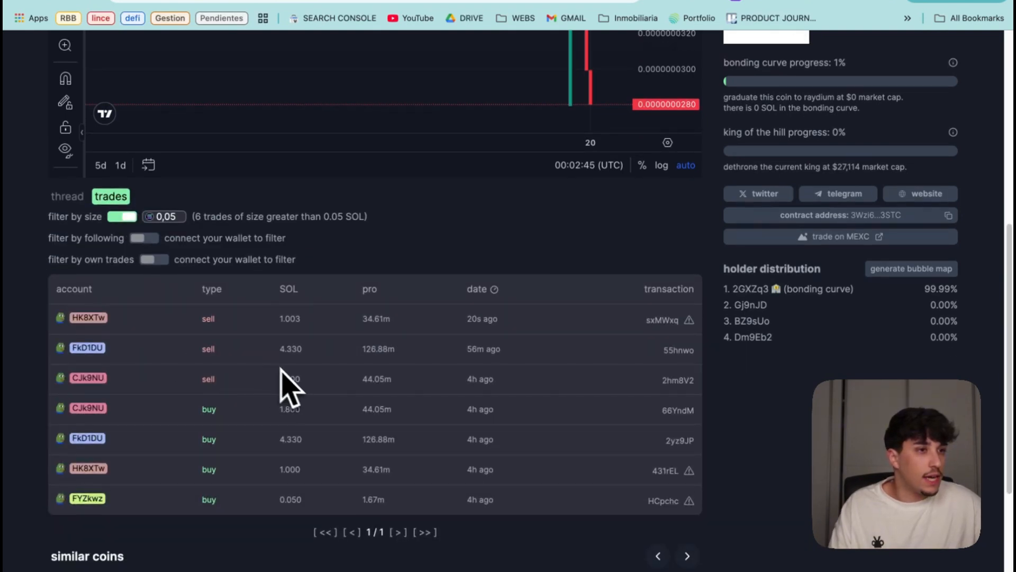
mouse_move(253, 411)
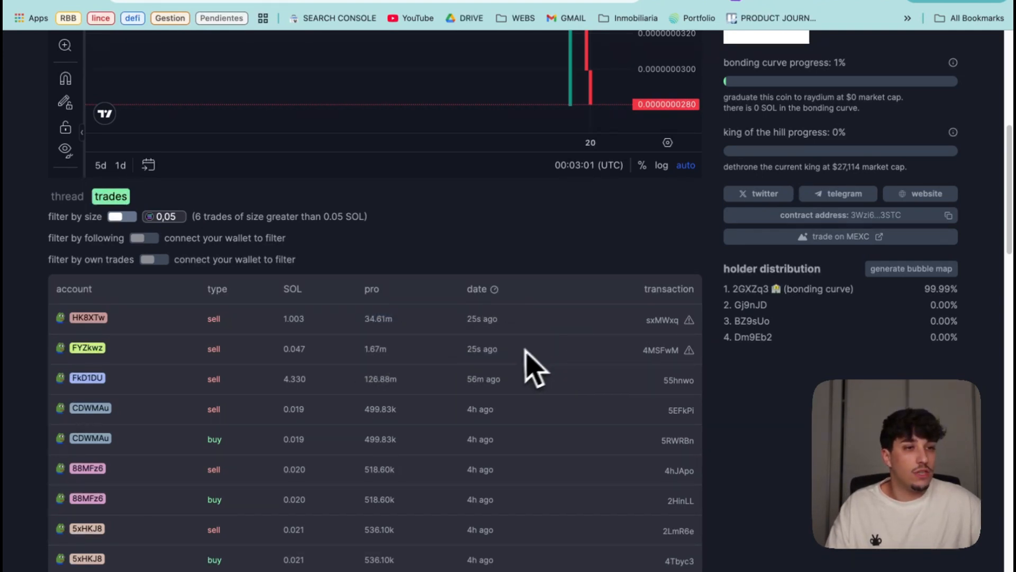
mouse_move(555, 360)
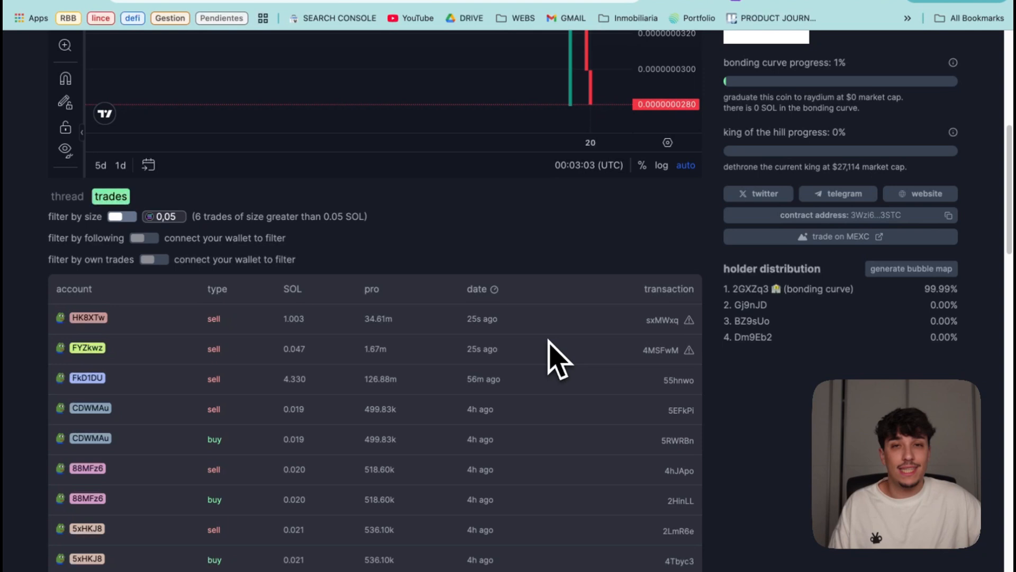